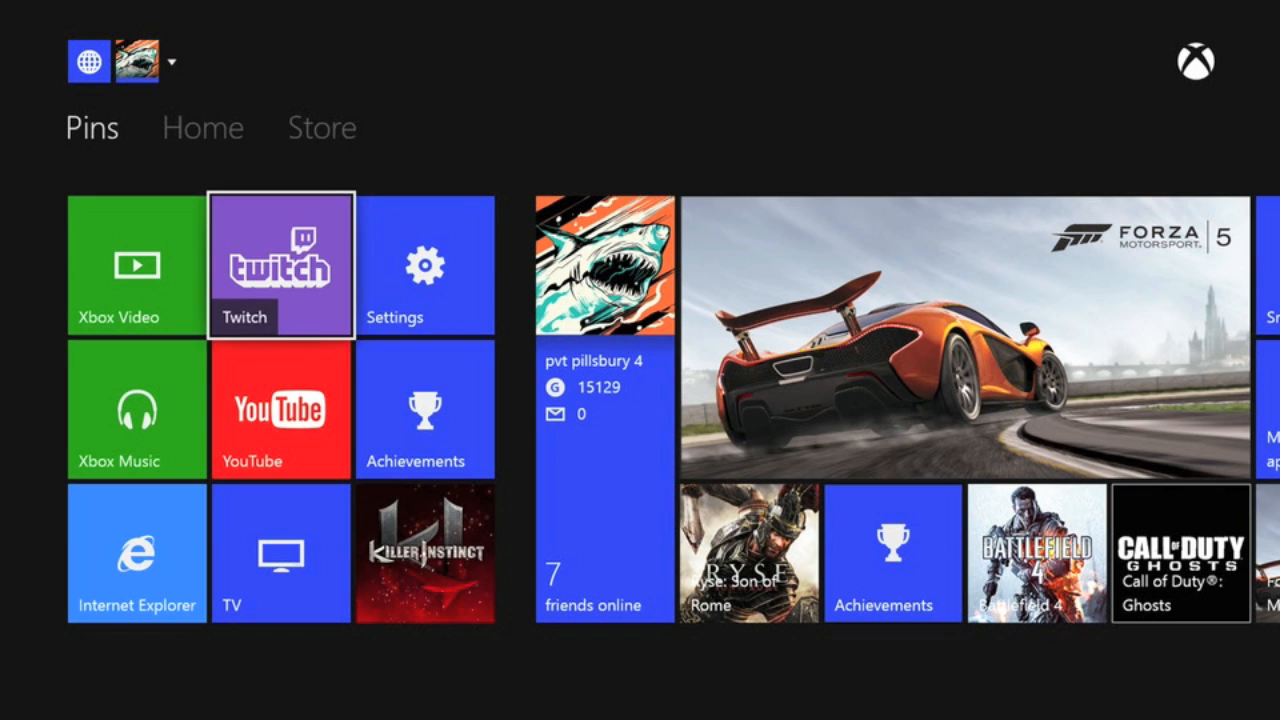
mouse_move(424, 265)
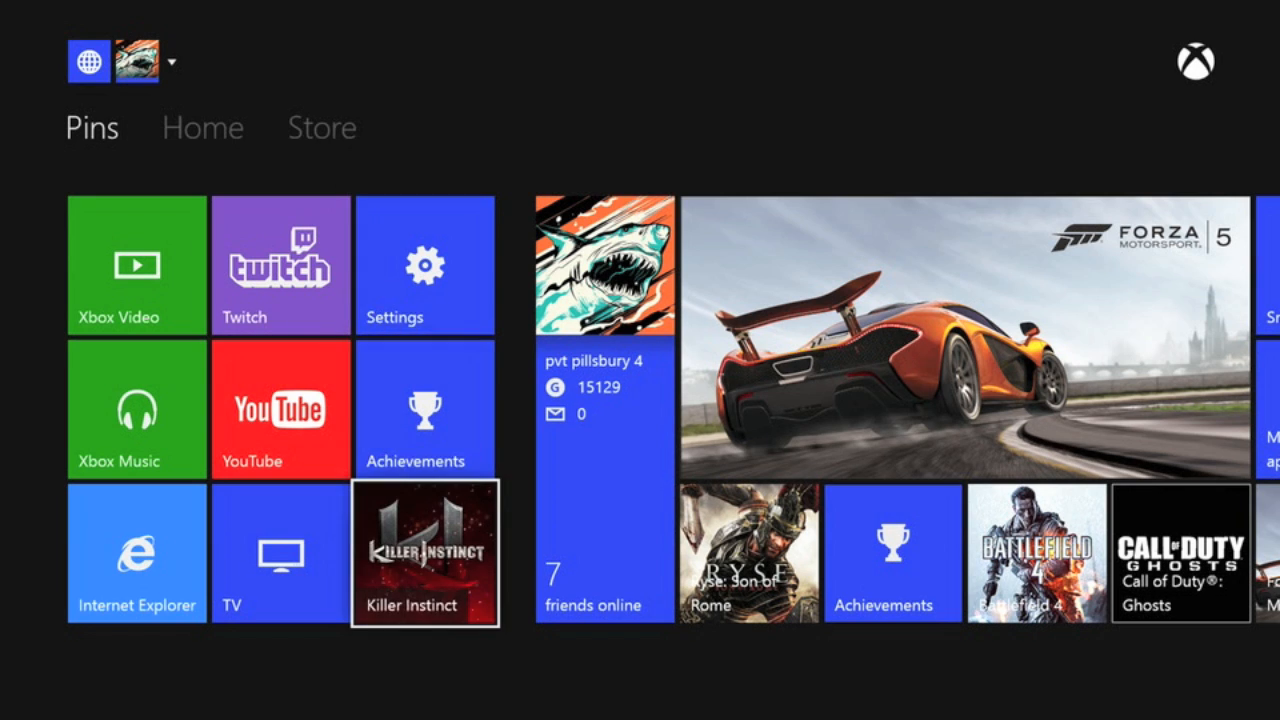
- Move from the Pins tiles past Killer Instinct to the Home tab
click(202, 127)
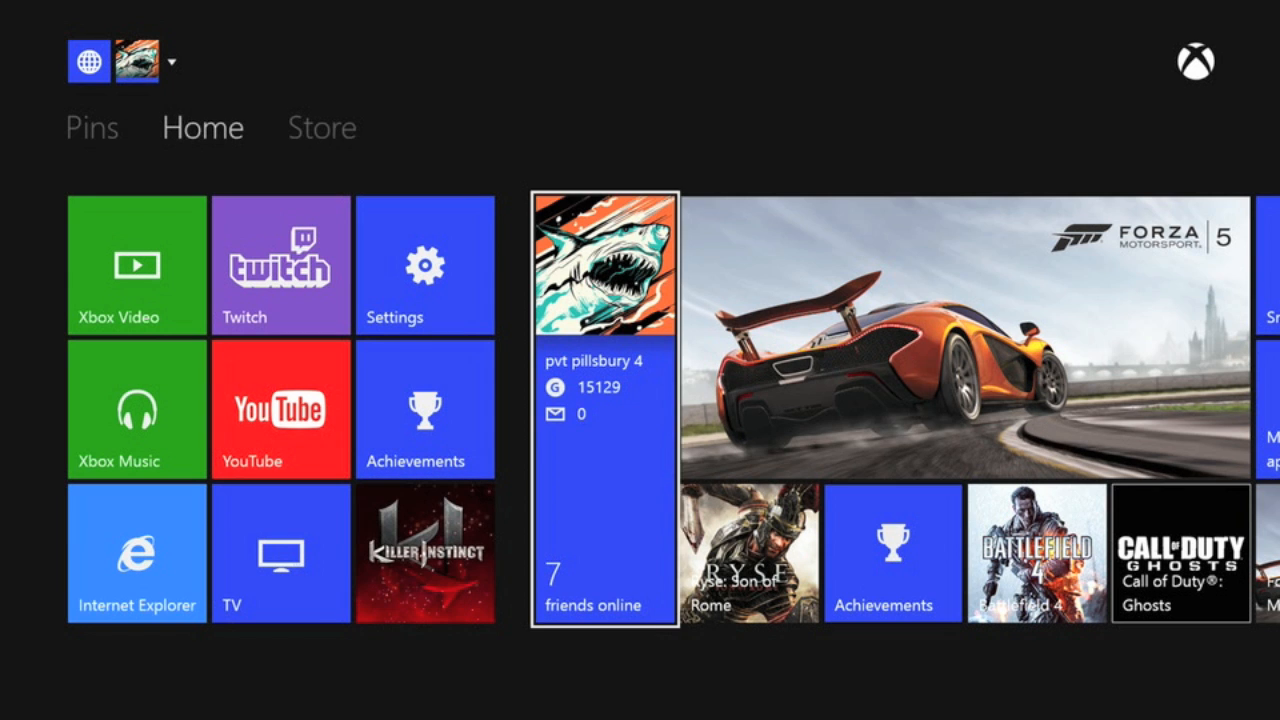
- Scroll right through Home to the Featured column with the workout video and ESPN megacast
scroll(right, 3)
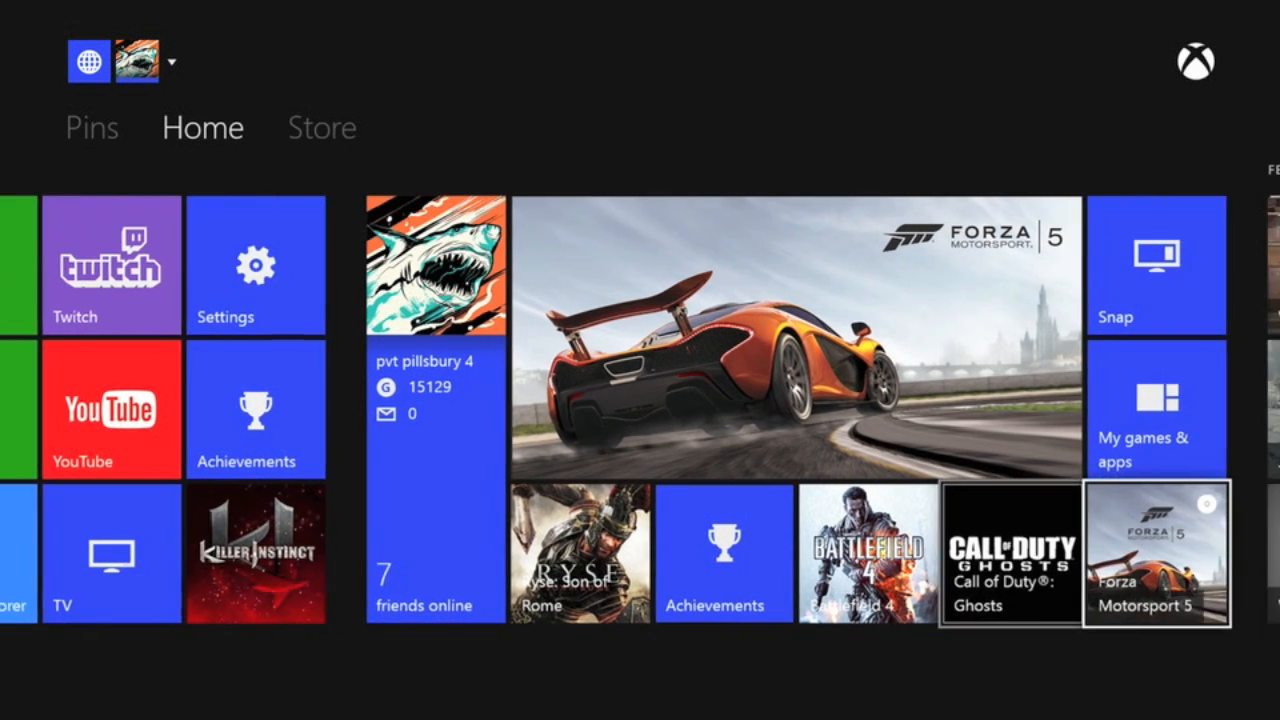
scroll(right, 3)
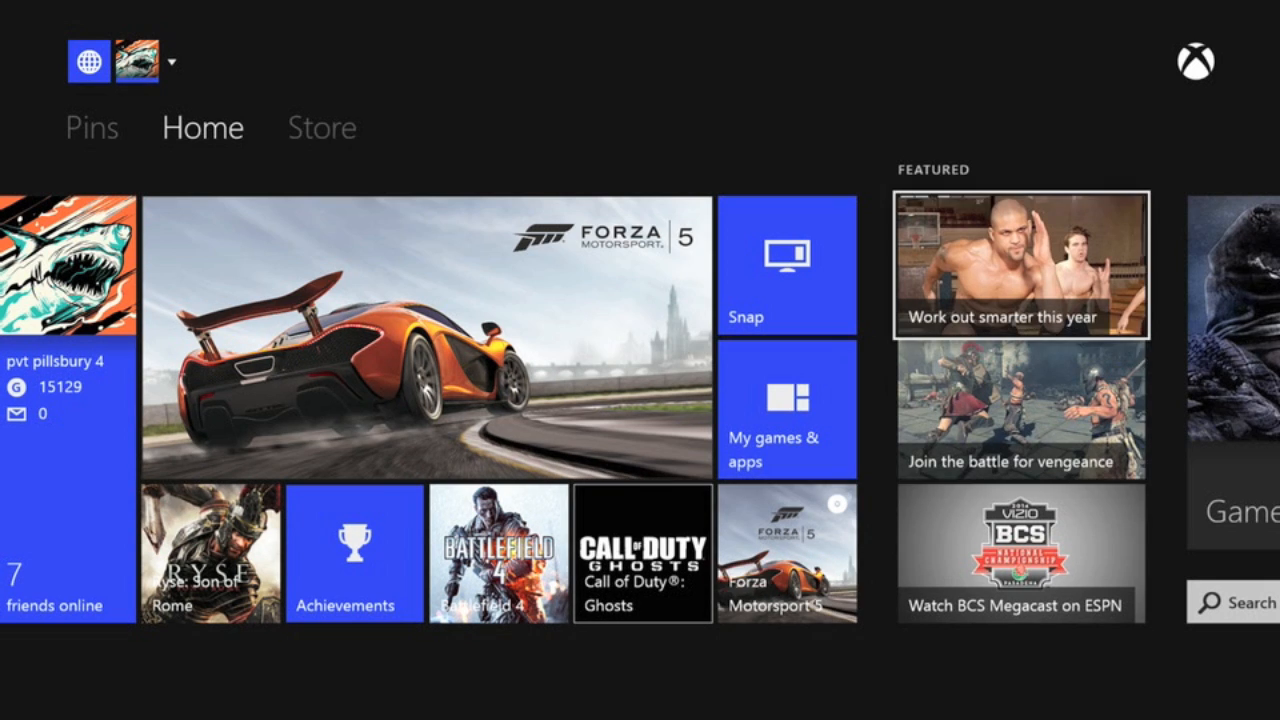
mouse_move(786, 265)
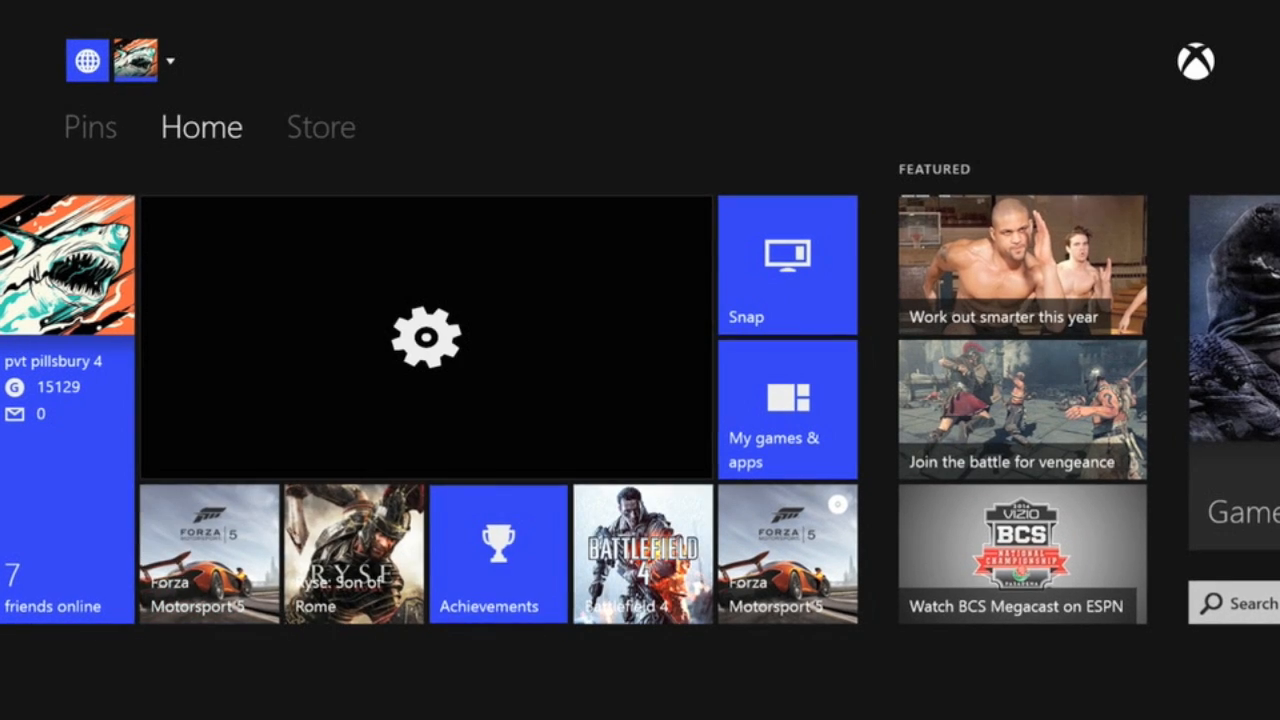
- Enter the Settings screen listing personal, console and family options
click(425, 337)
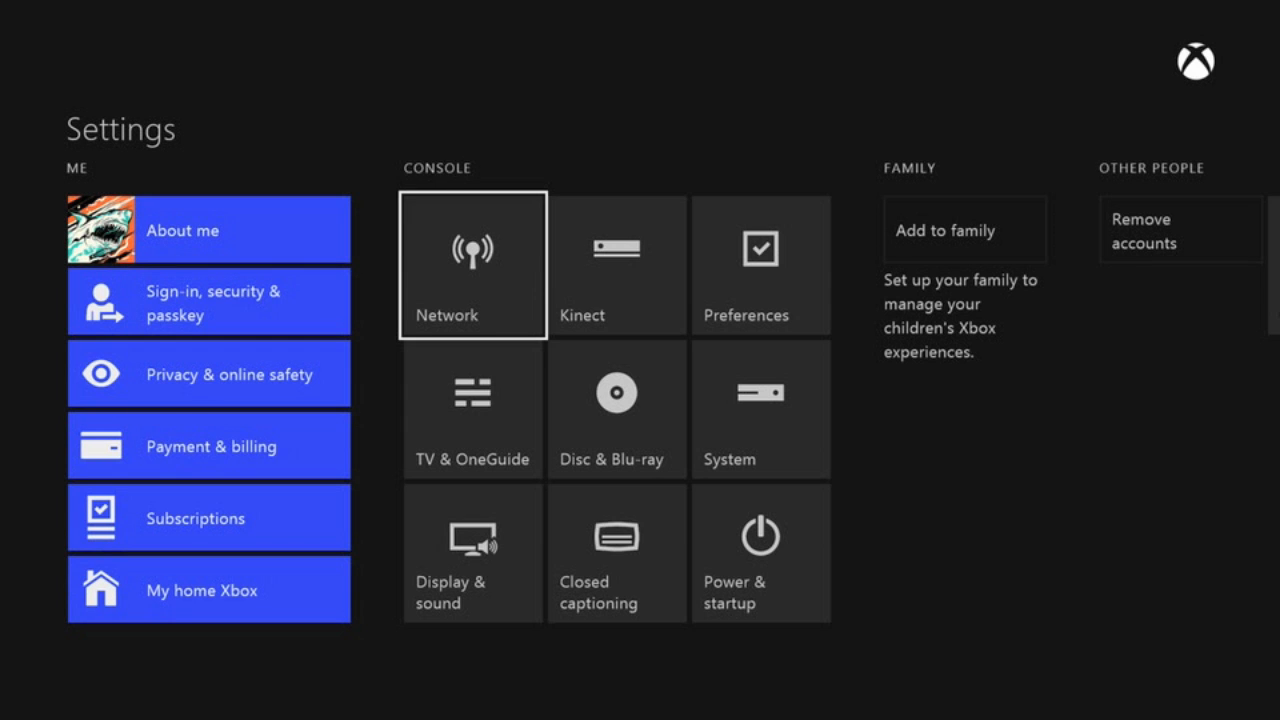
- Select Display & sound under Console, showing 720p TV resolution
click(471, 553)
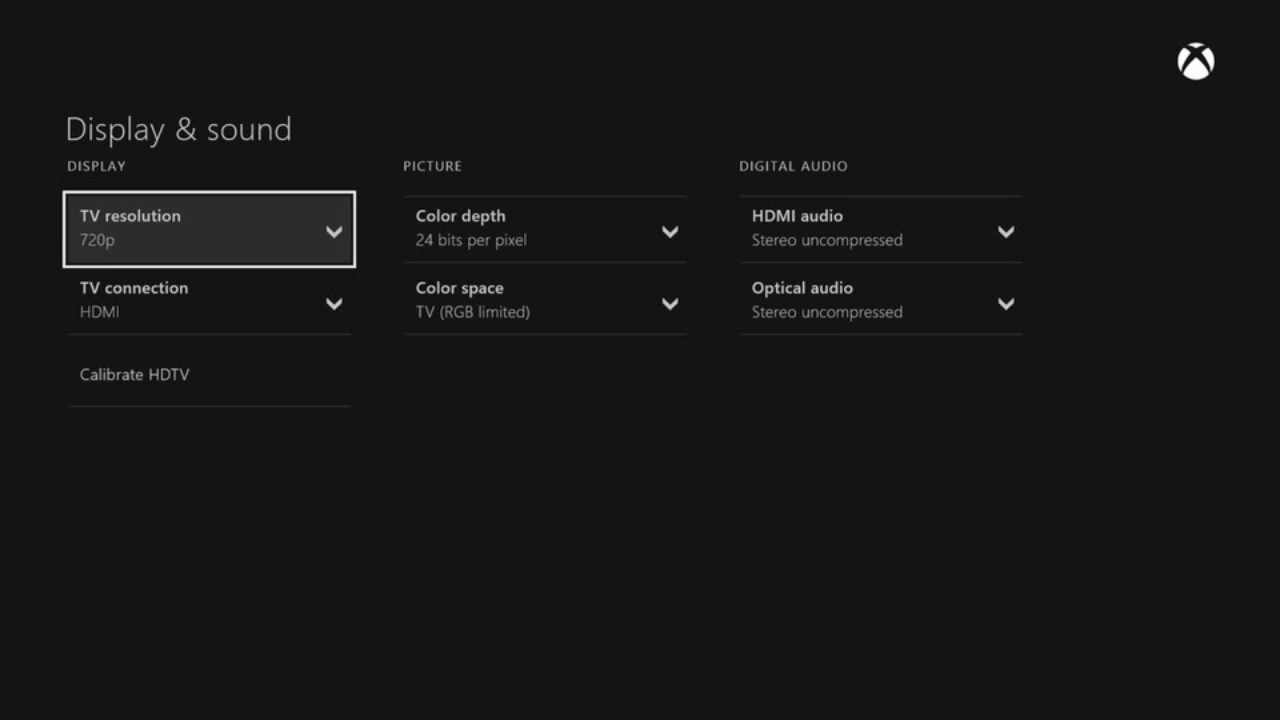
click(208, 230)
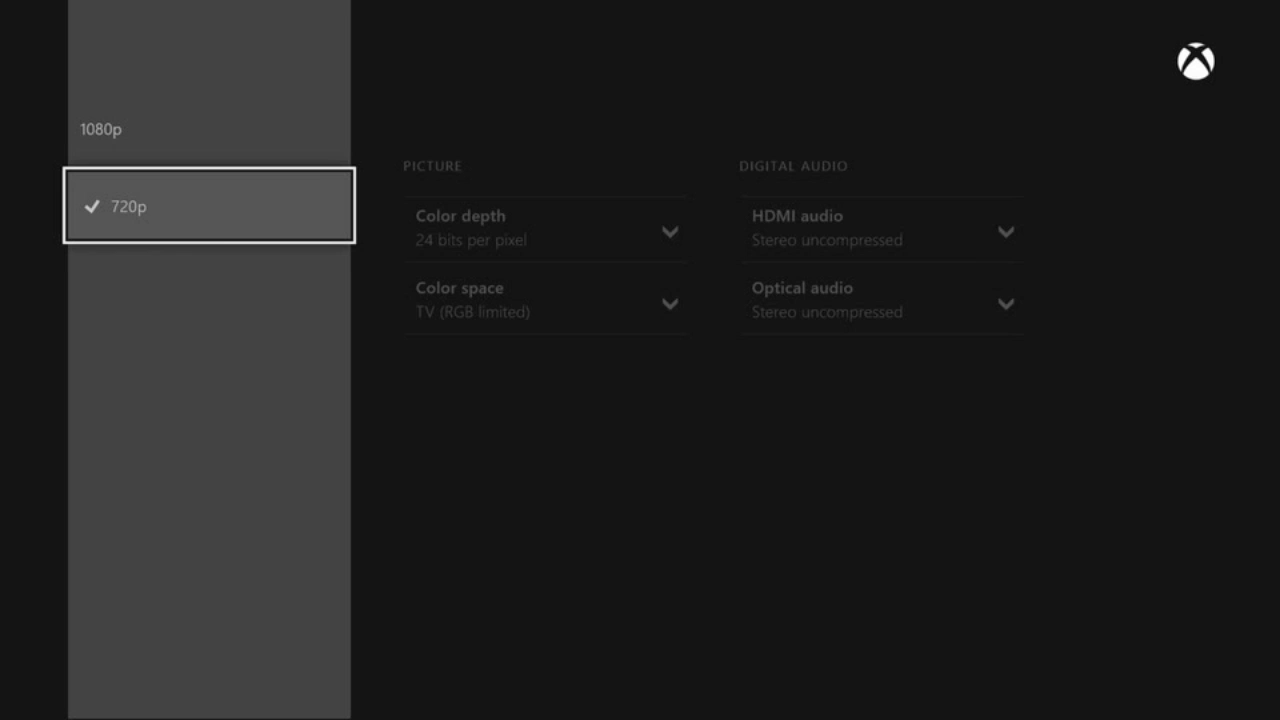
click(208, 206)
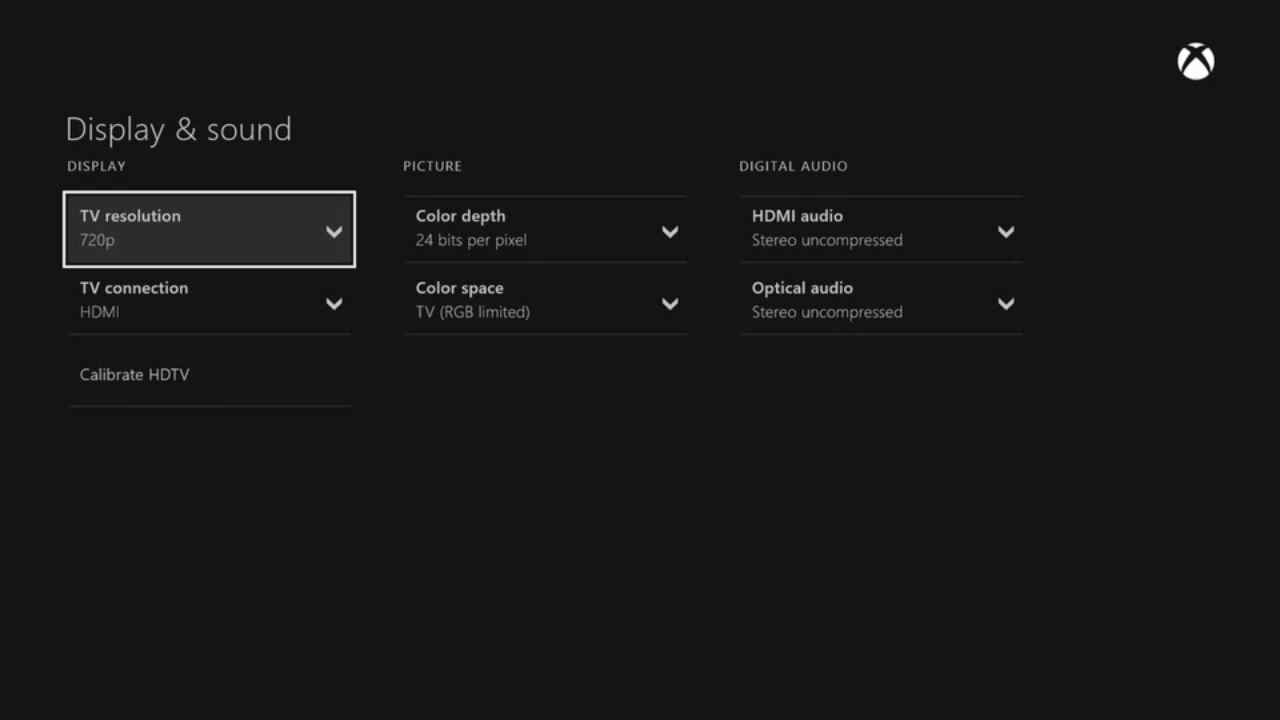